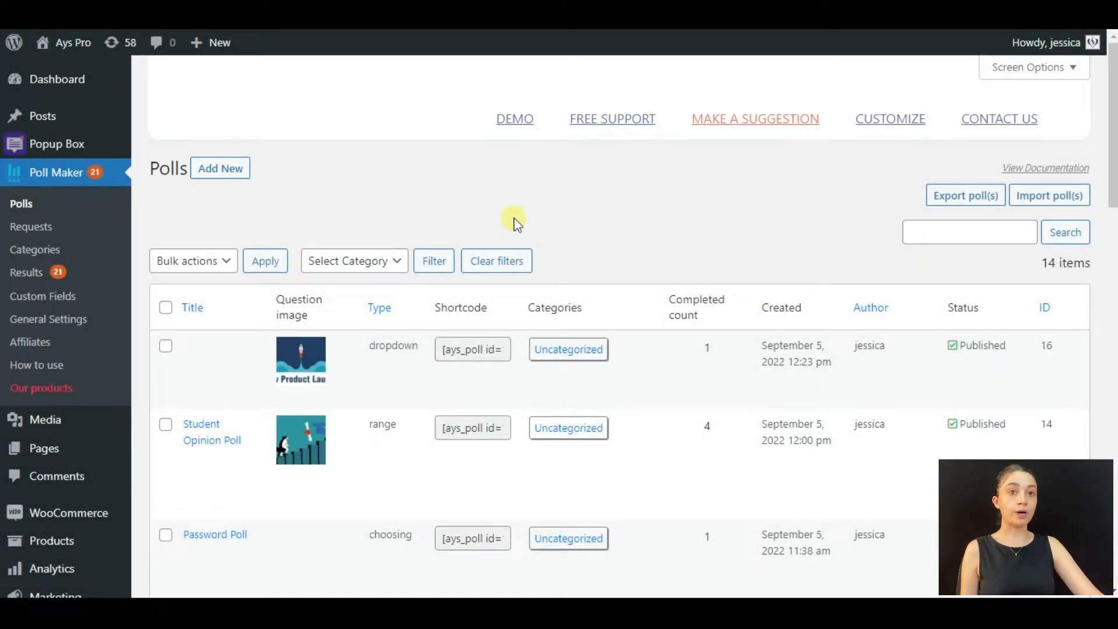
mouse_move(105, 177)
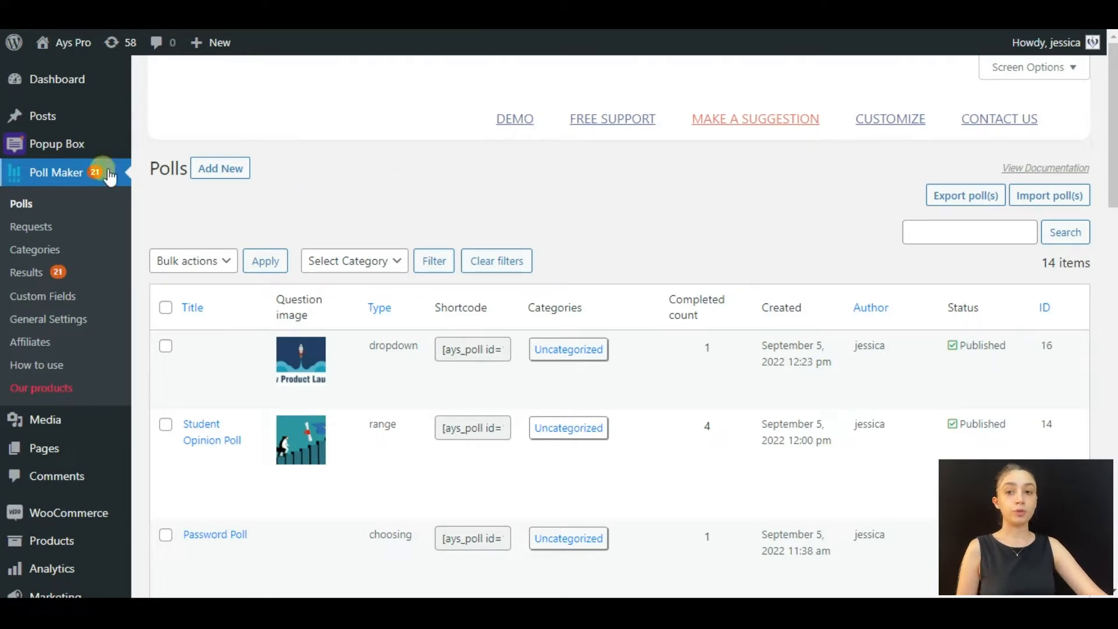
mouse_move(366, 196)
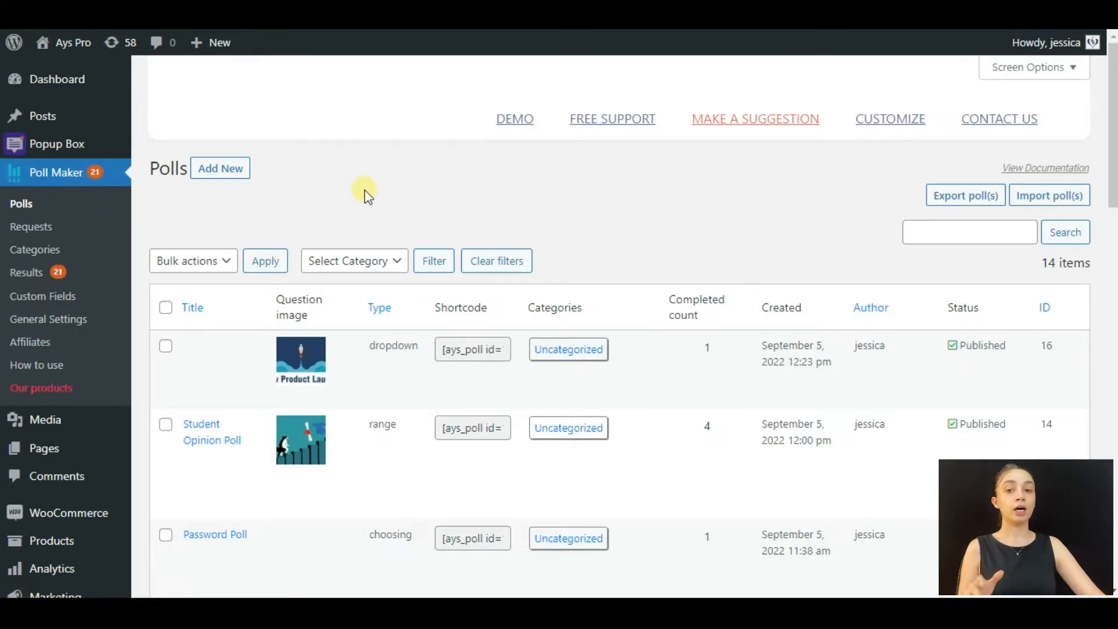
mouse_move(276, 165)
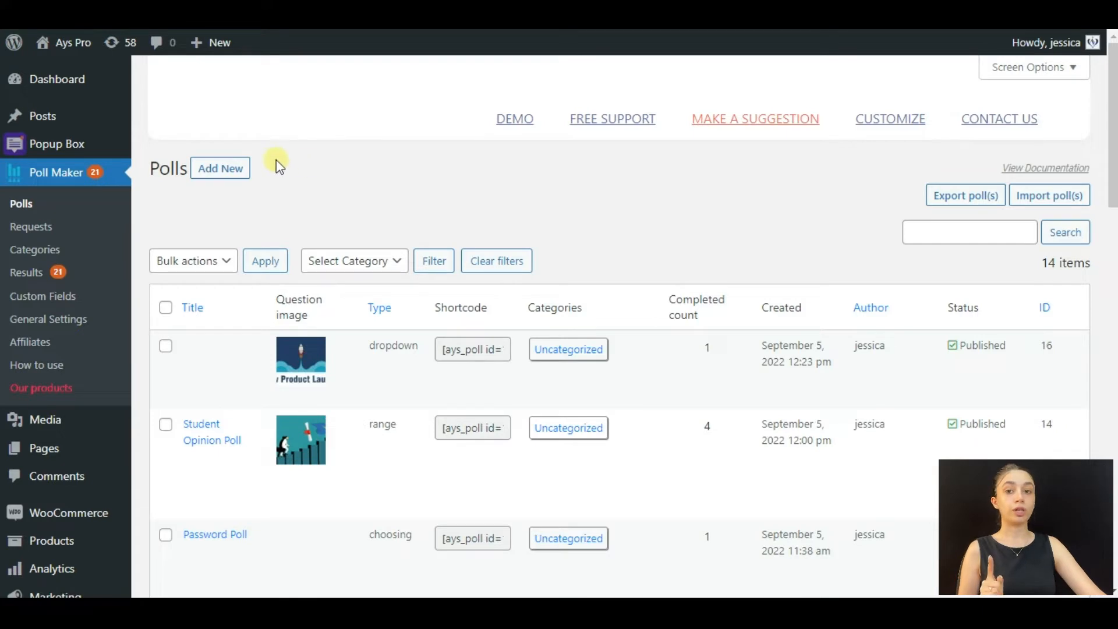
mouse_move(370, 198)
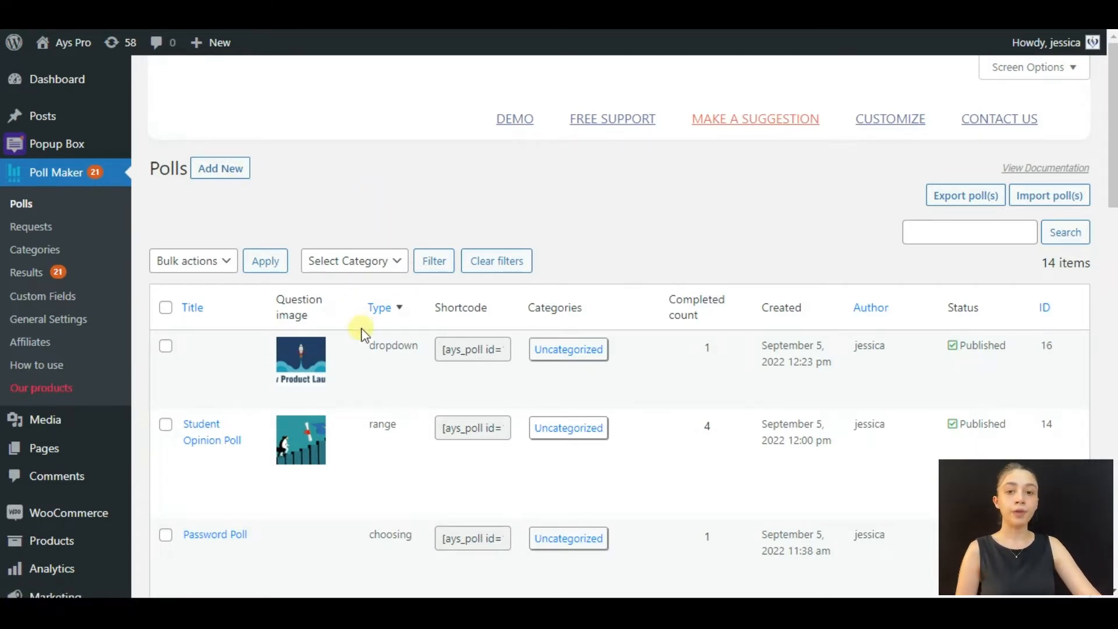
mouse_move(200, 363)
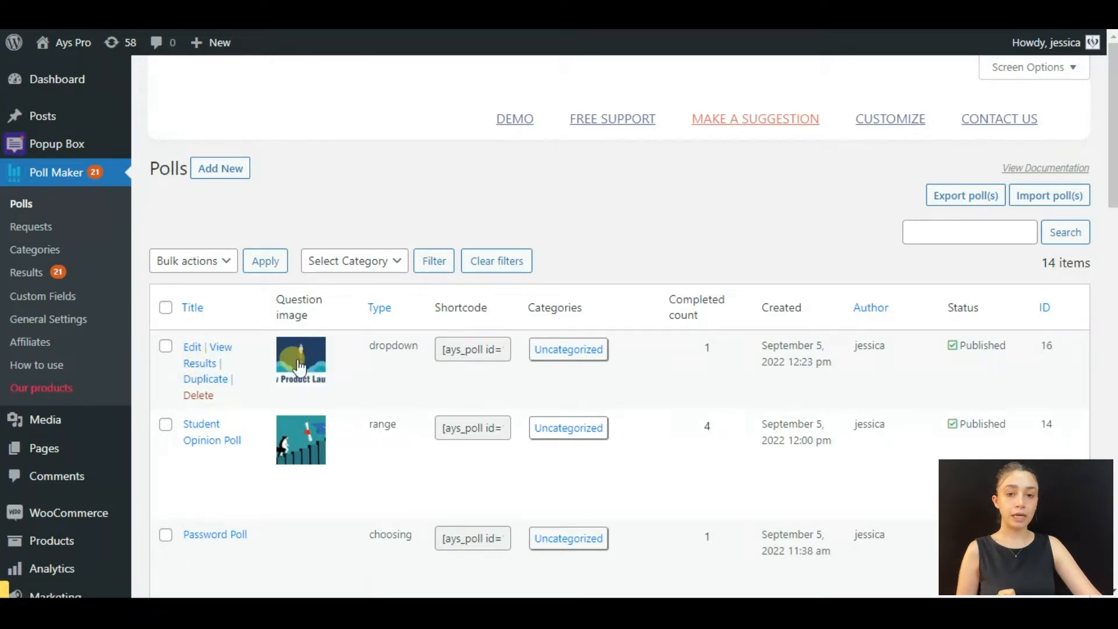
Review poll 16's question, image, dropdown type and five plugin answers in the editor
click(192, 347)
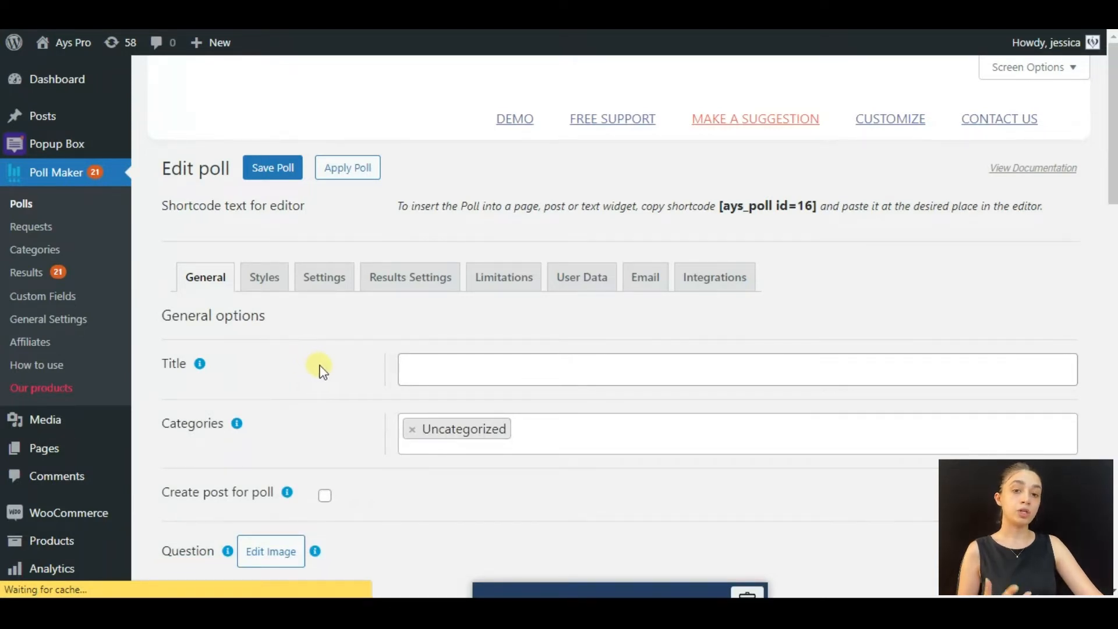
scroll(down, 3)
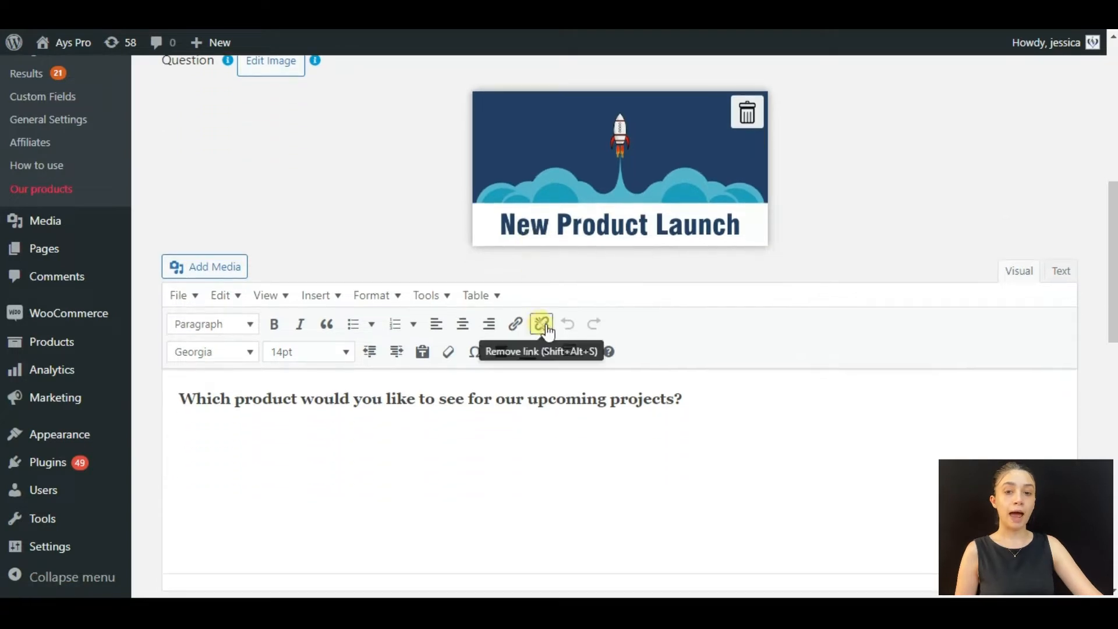
scroll(down, 3)
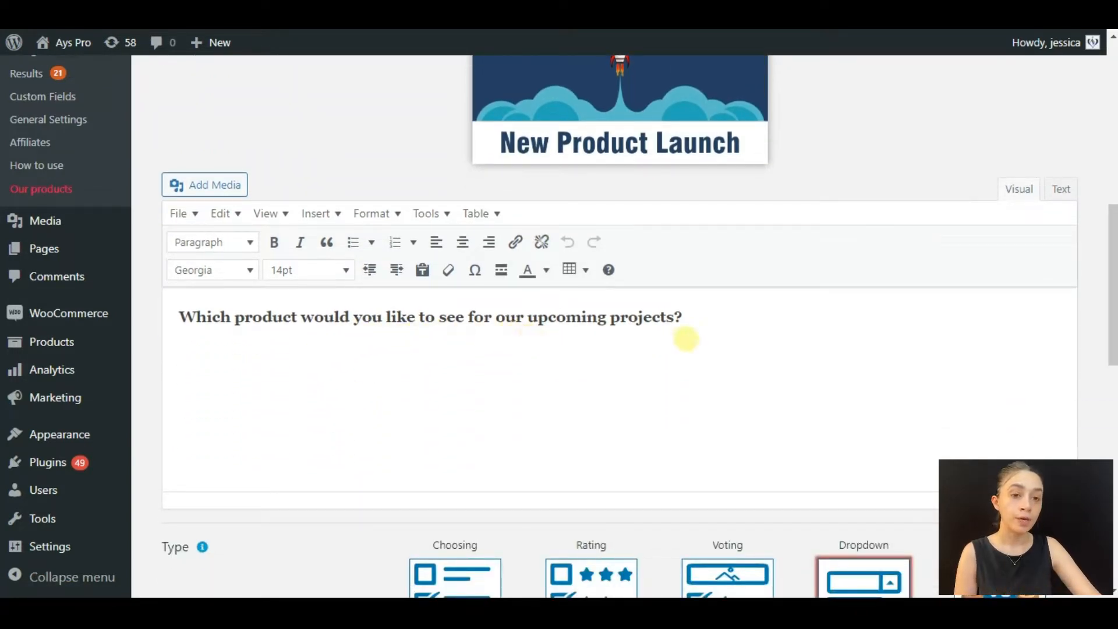
scroll(down, 3)
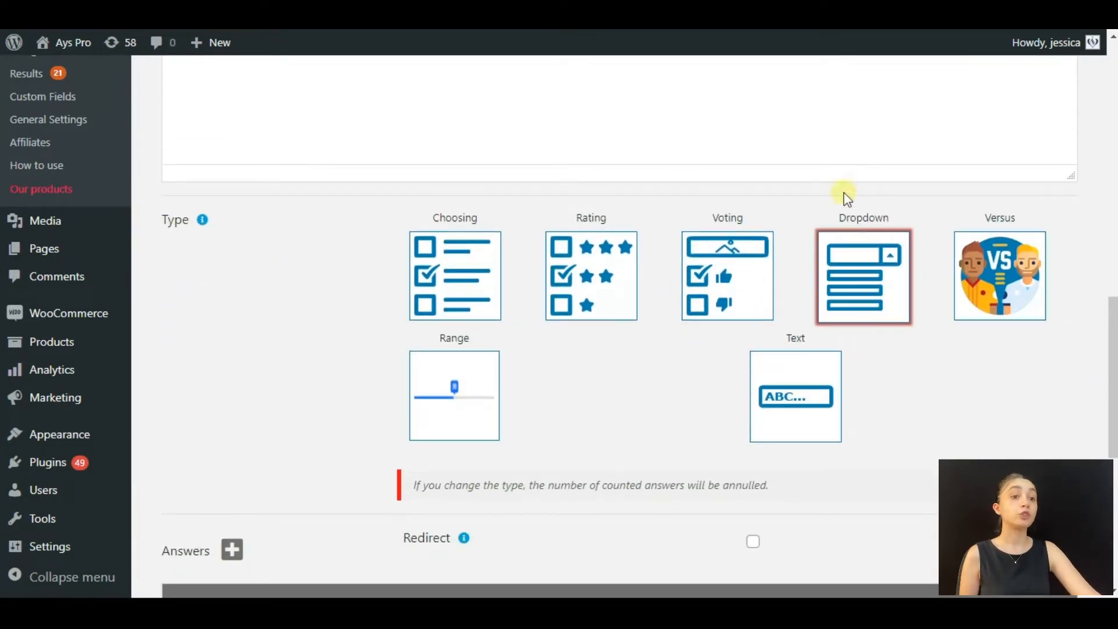
scroll(down, 3)
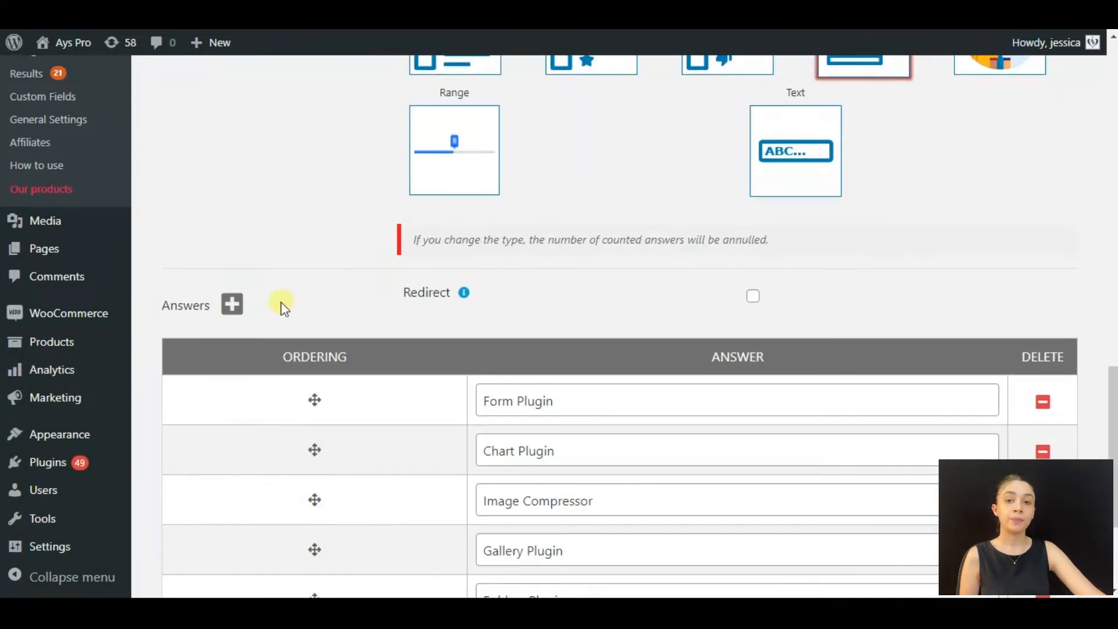
scroll(down, 3)
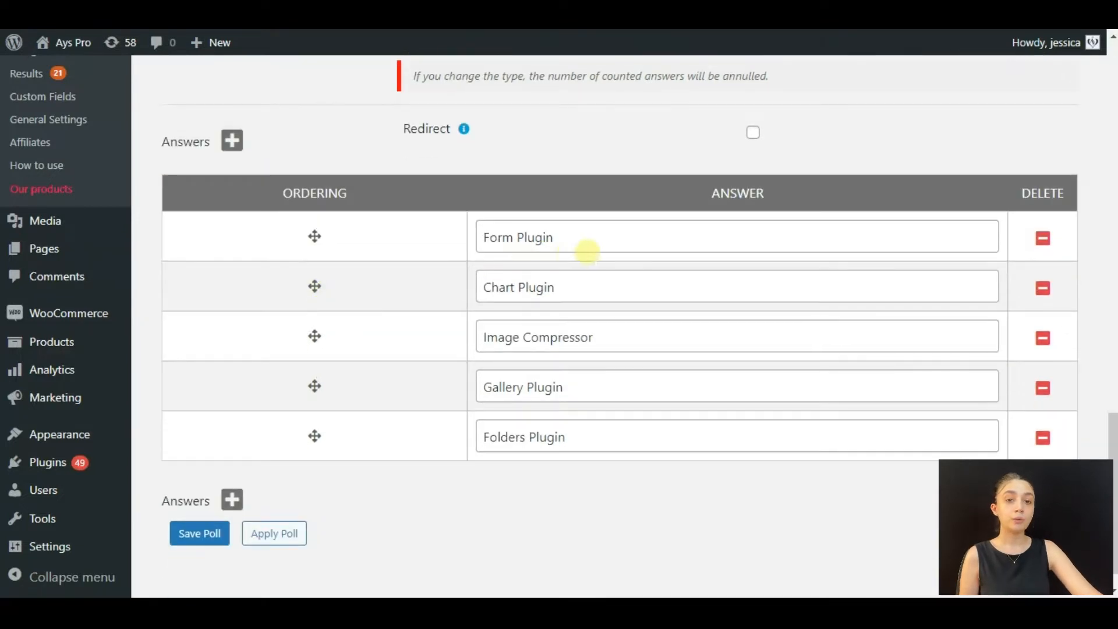
click(603, 387)
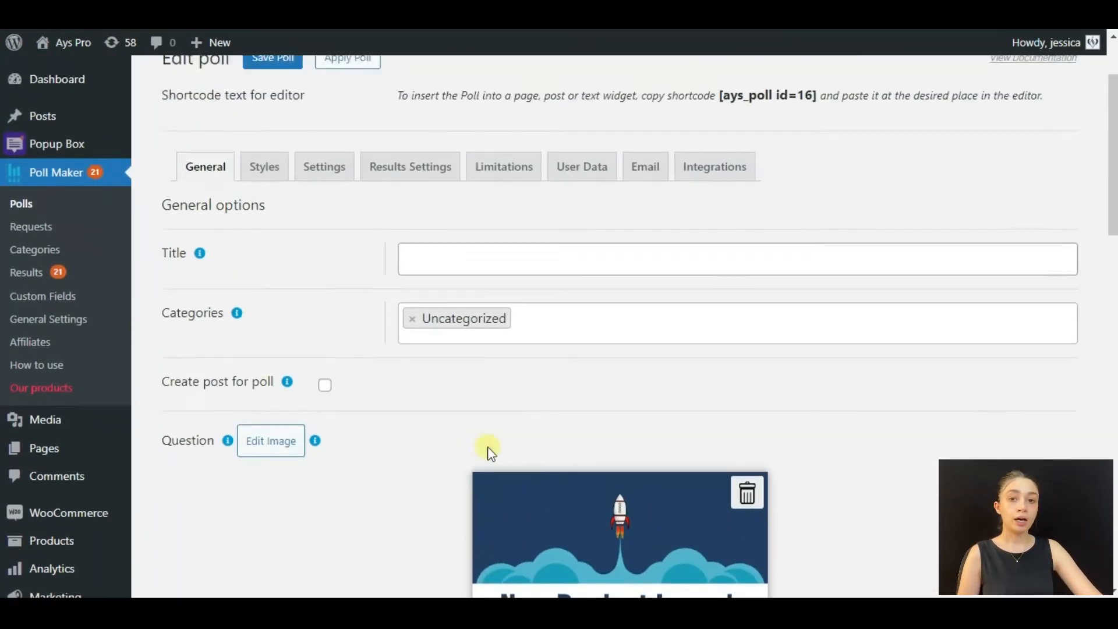
Enable Show Title in the poll's Settings after glancing at Styles
click(263, 166)
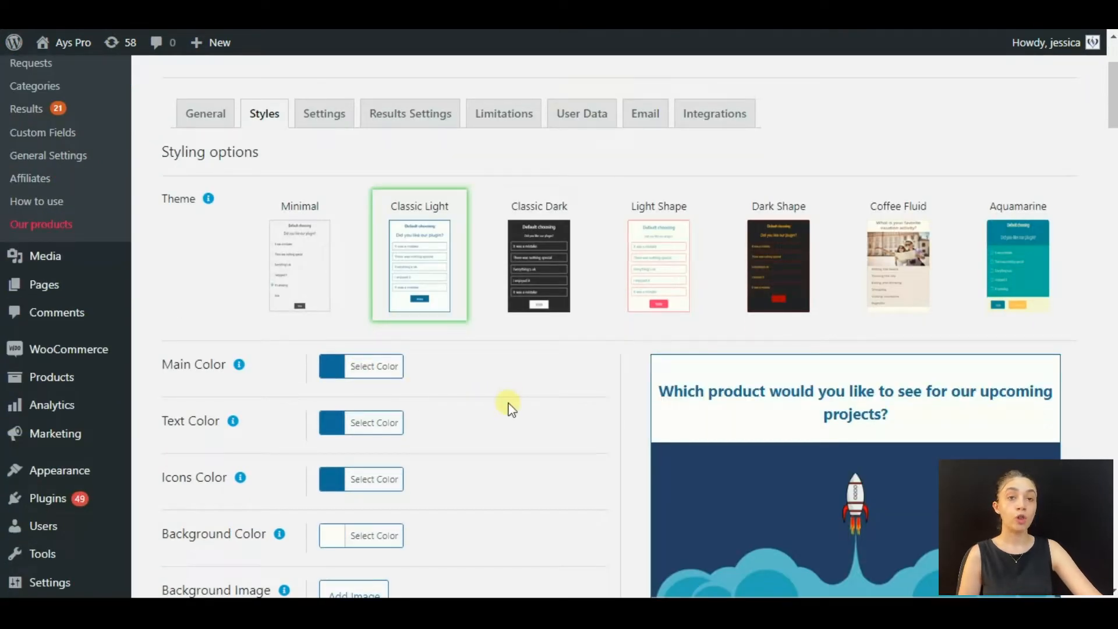
click(324, 114)
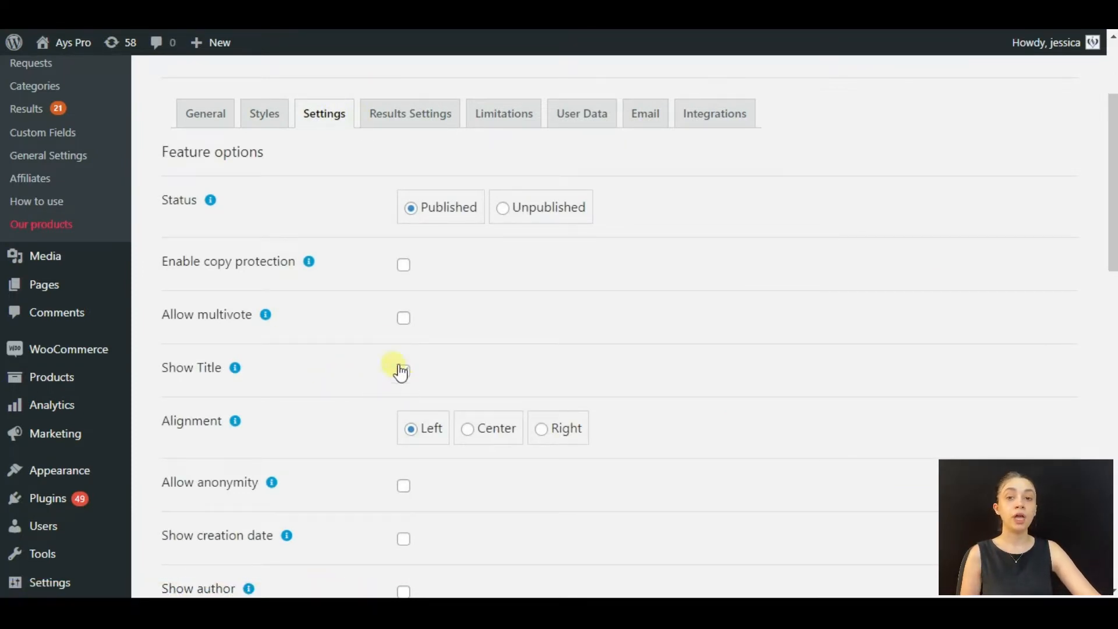
click(403, 368)
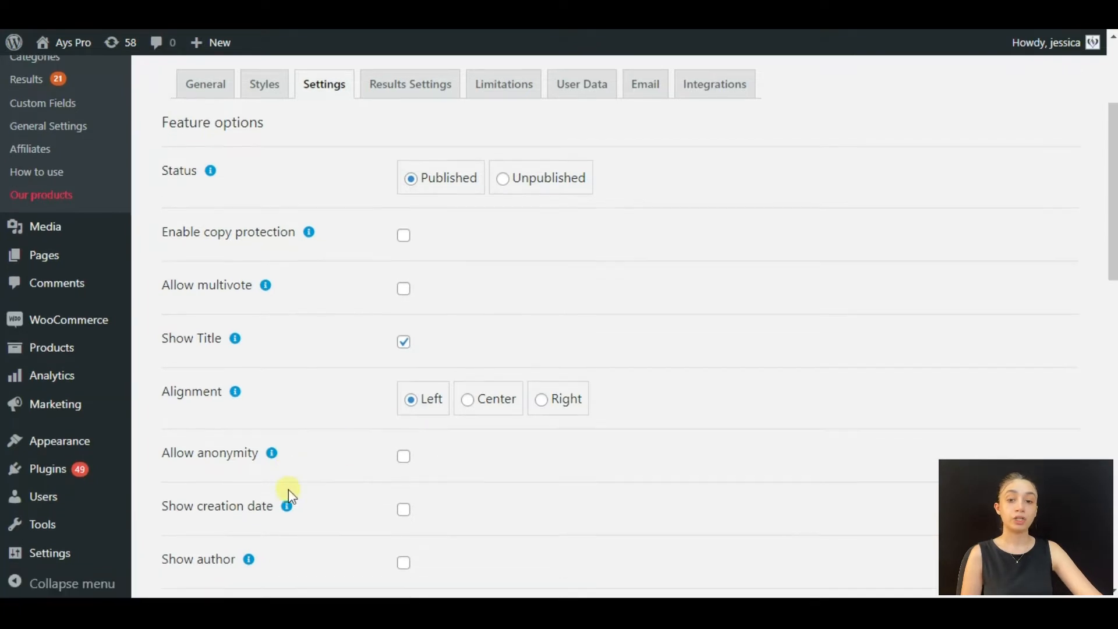
scroll(down, 3)
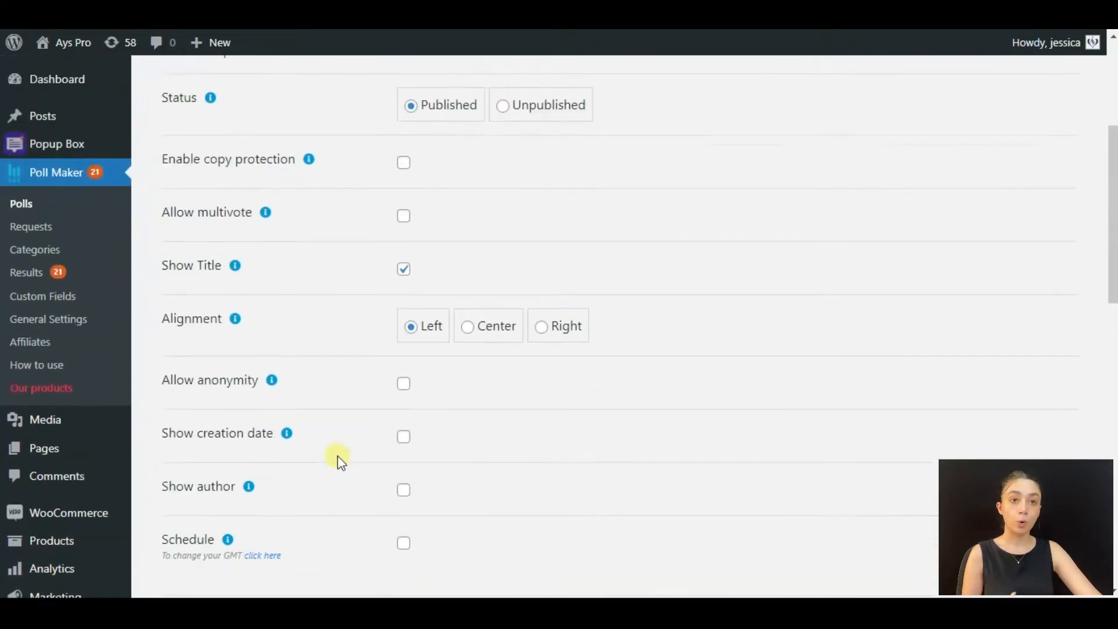
Review Results Settings showing percentages and vote counts, then return to General
click(410, 277)
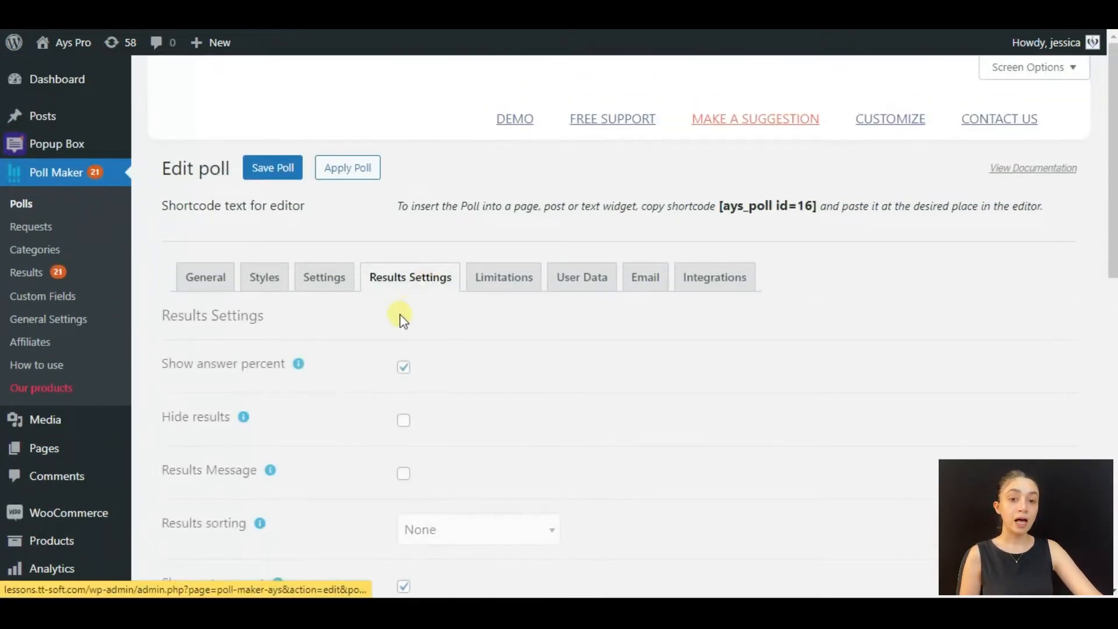
scroll(down, 3)
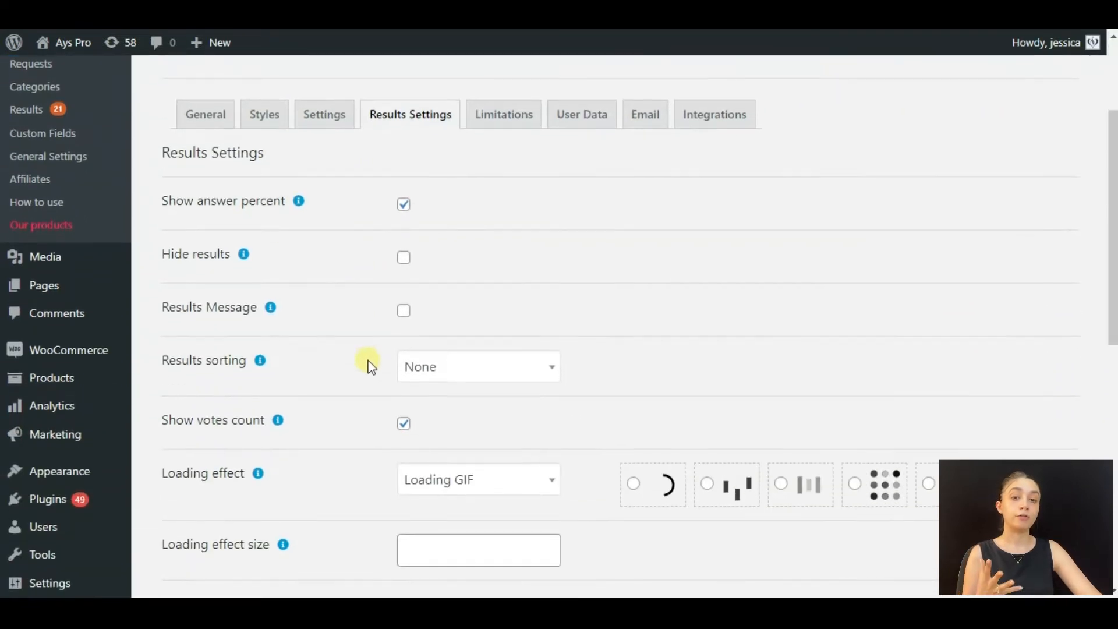
scroll(up, 3)
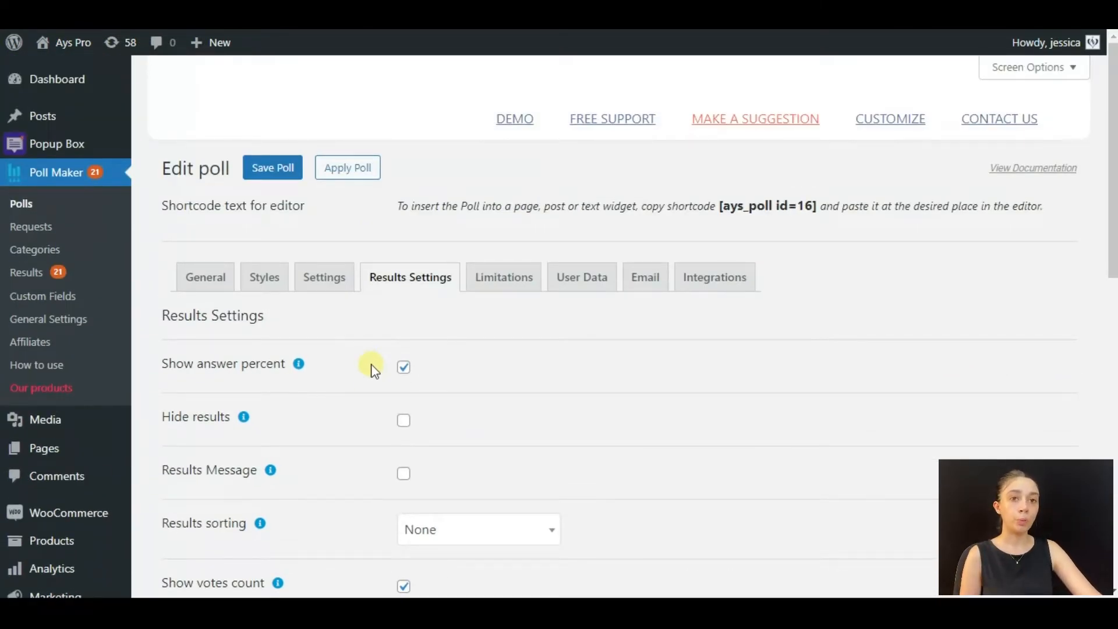
mouse_move(377, 372)
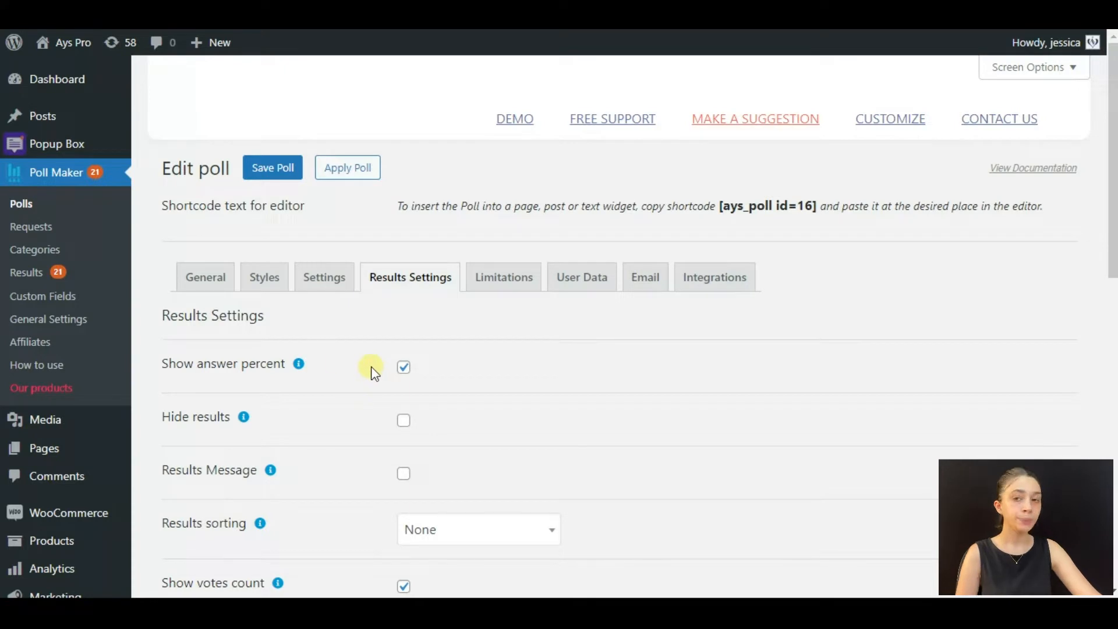
click(205, 277)
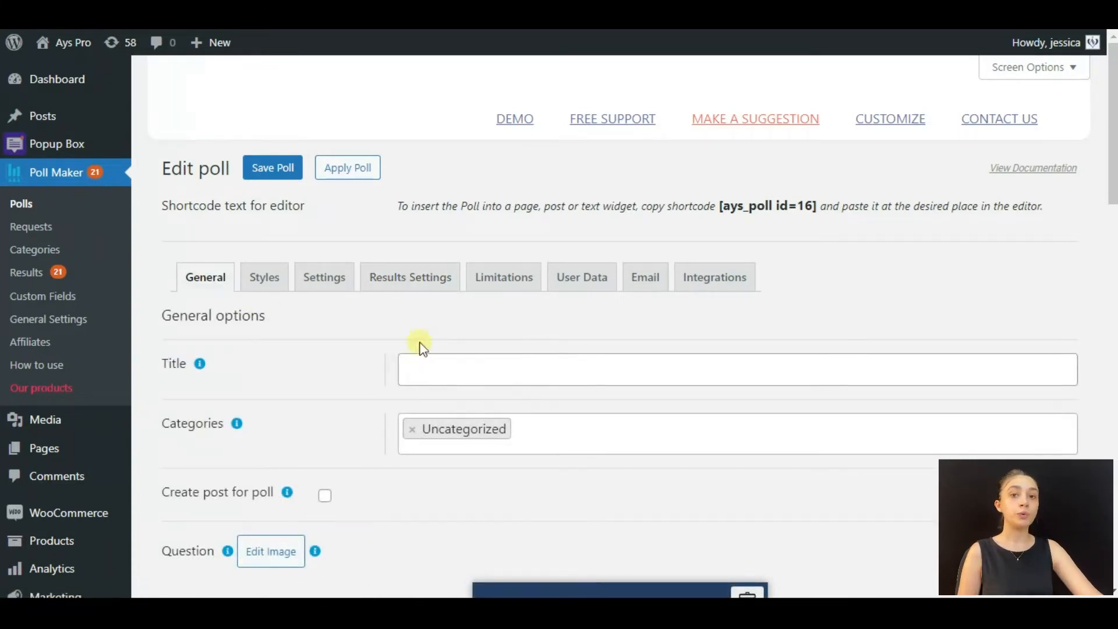
Save poll 16 and copy its shortcode [ays_poll id=16]
click(272, 168)
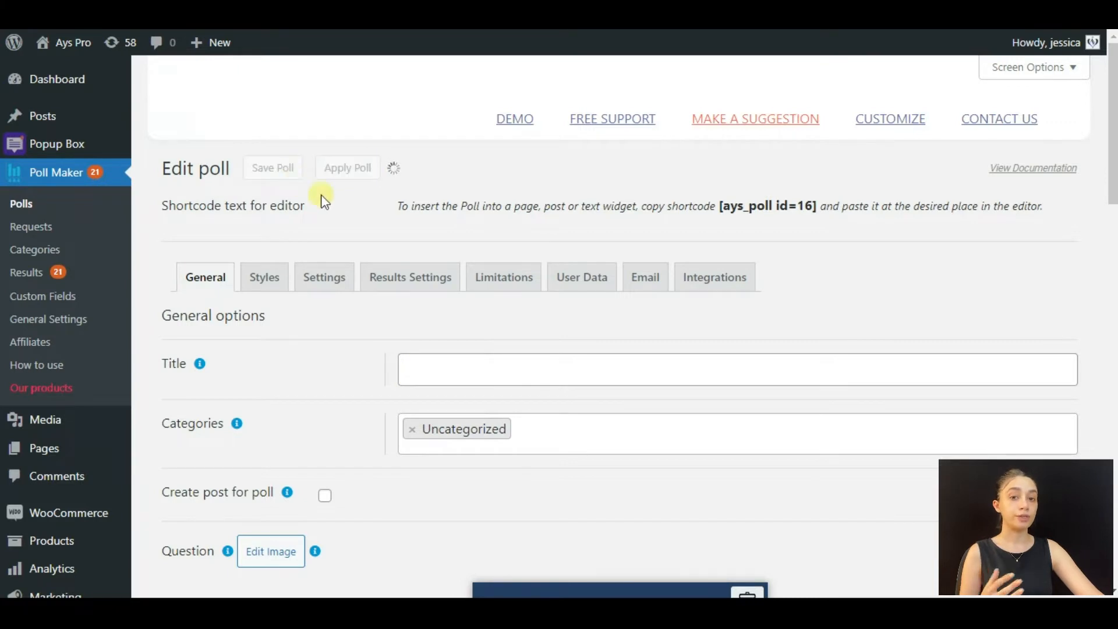
click(273, 168)
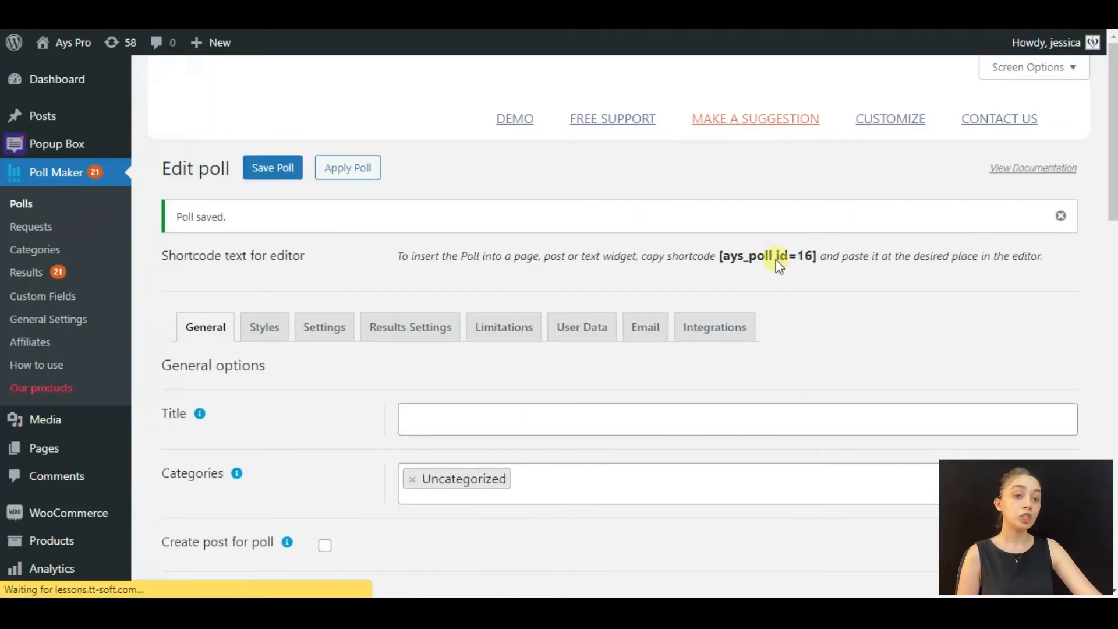
click(768, 255)
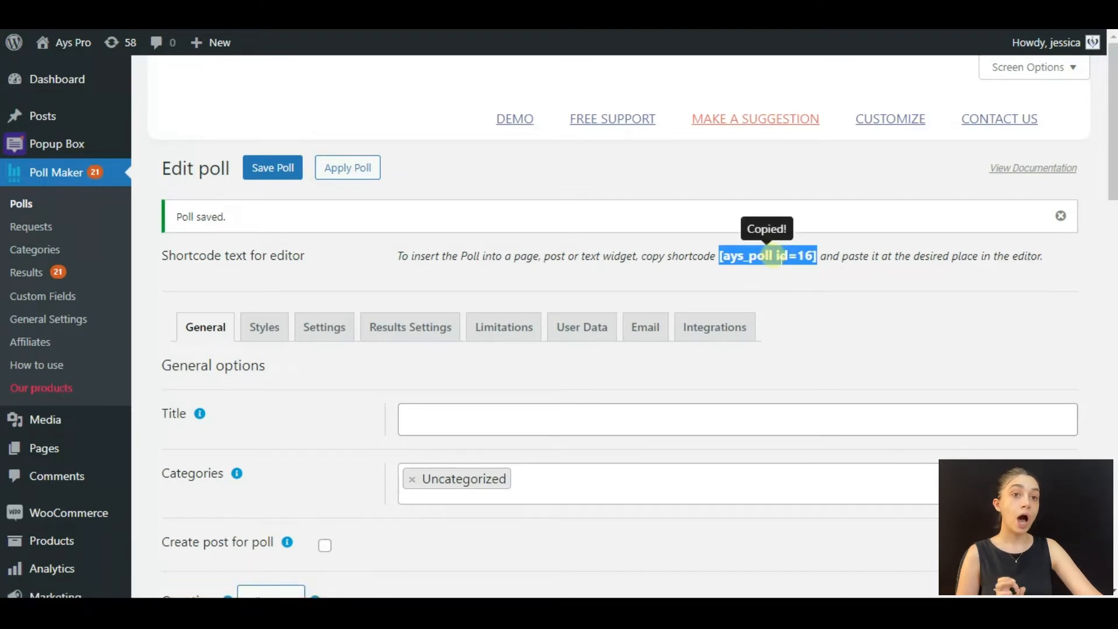
mouse_move(825, 356)
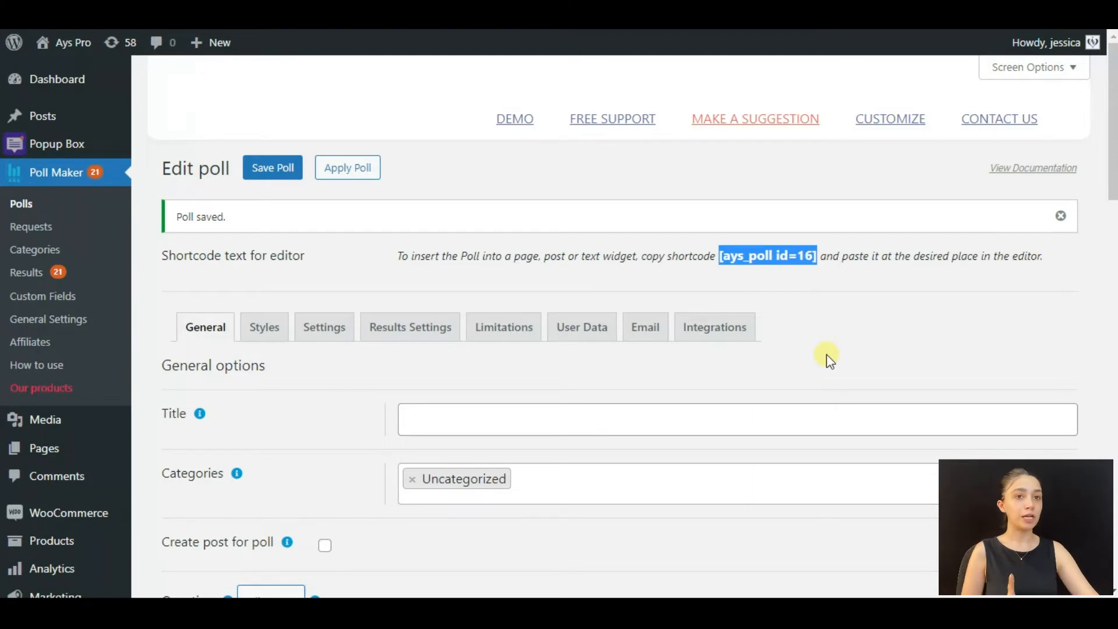
mouse_move(248, 254)
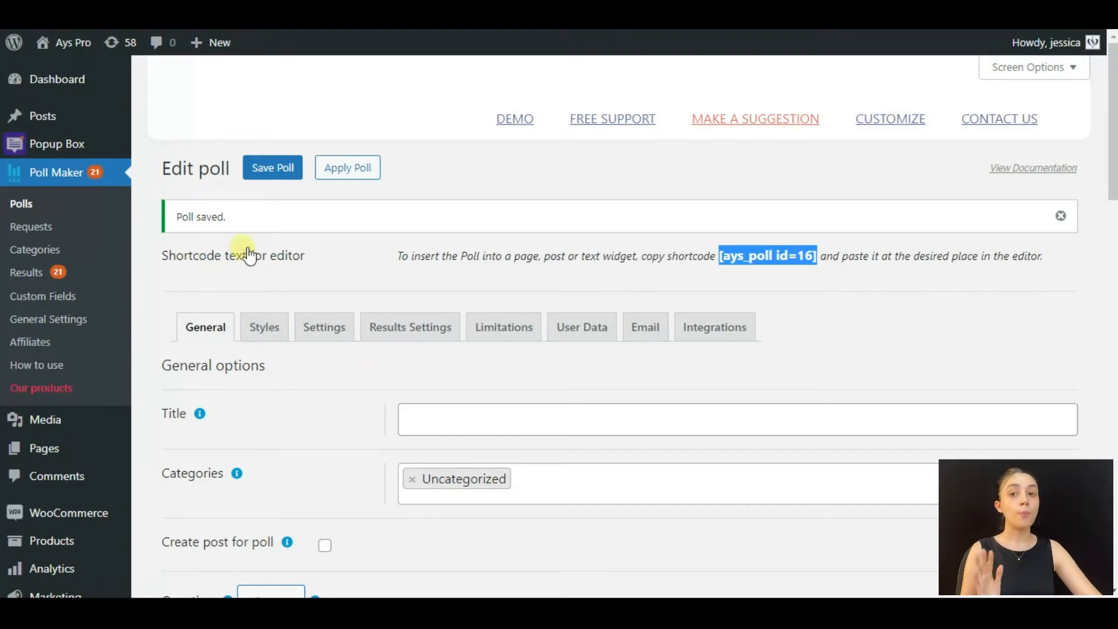
mouse_move(56, 144)
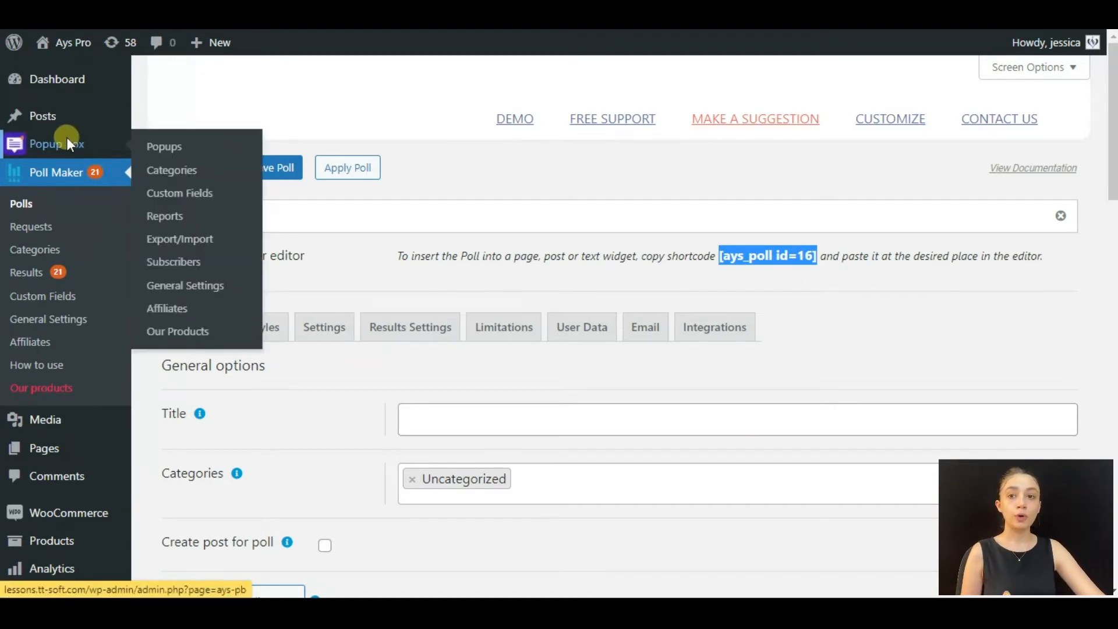
Create a new Shortcode-type popup in Popup Box using the Default template
click(163, 147)
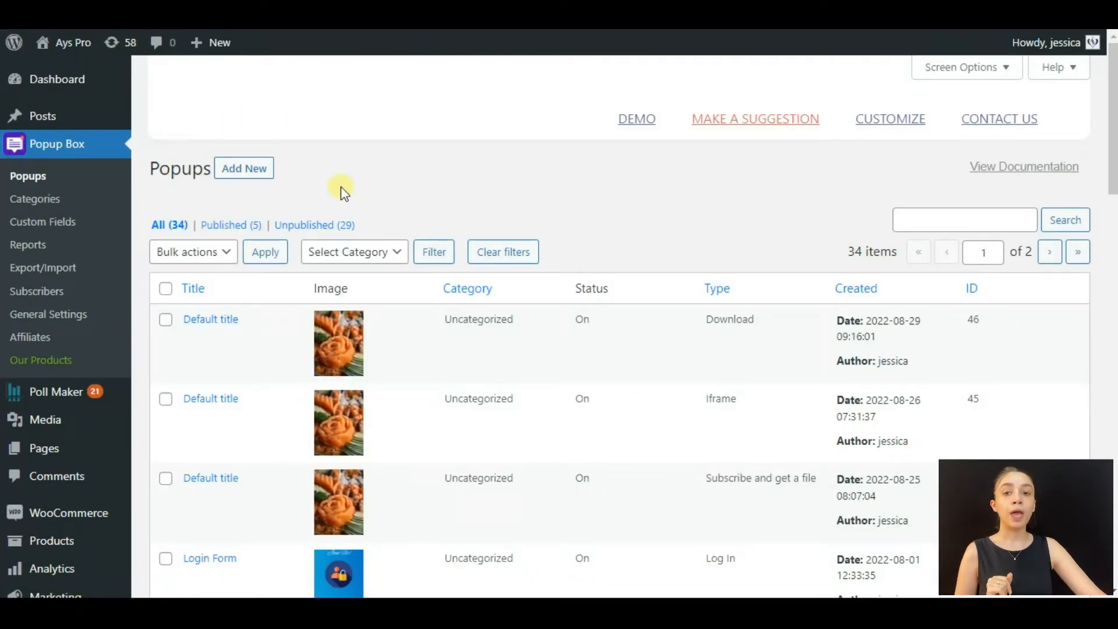
click(243, 168)
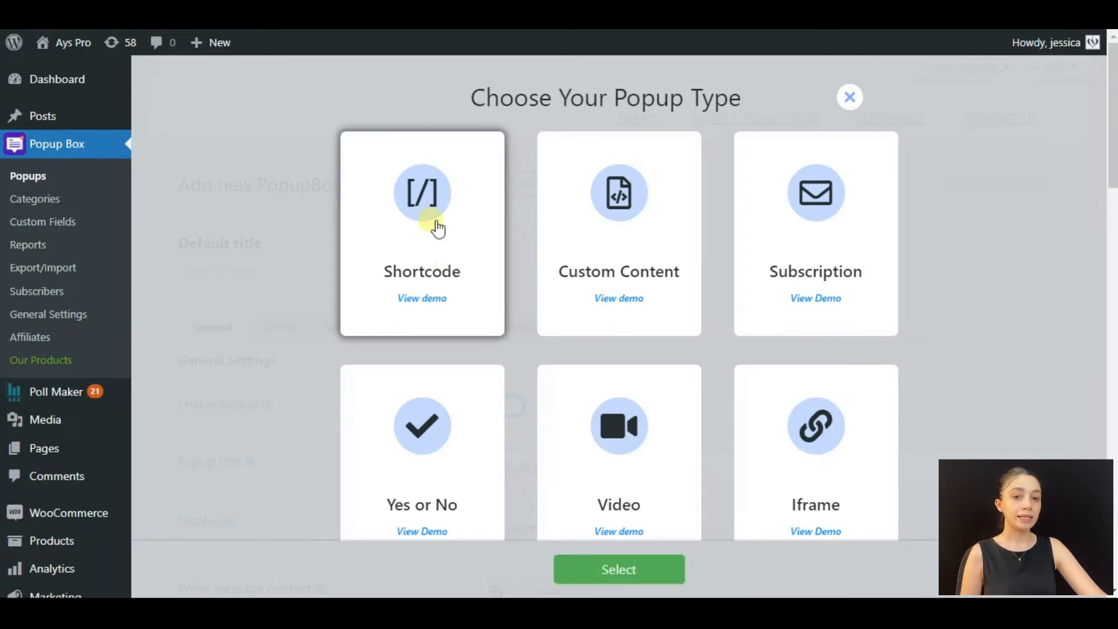
click(619, 569)
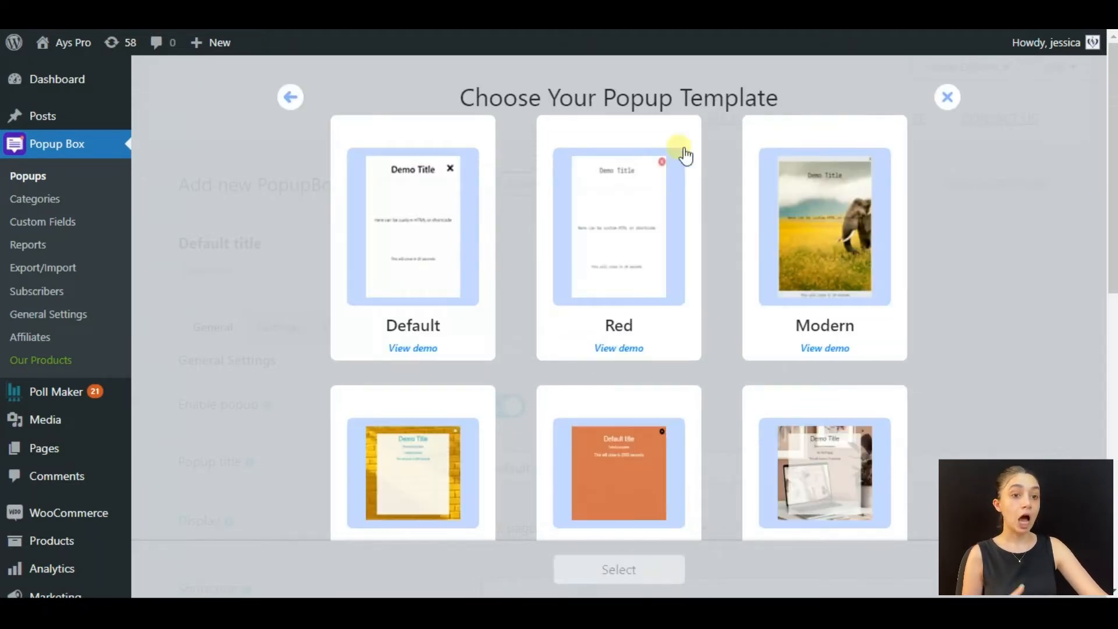
scroll(down, 3)
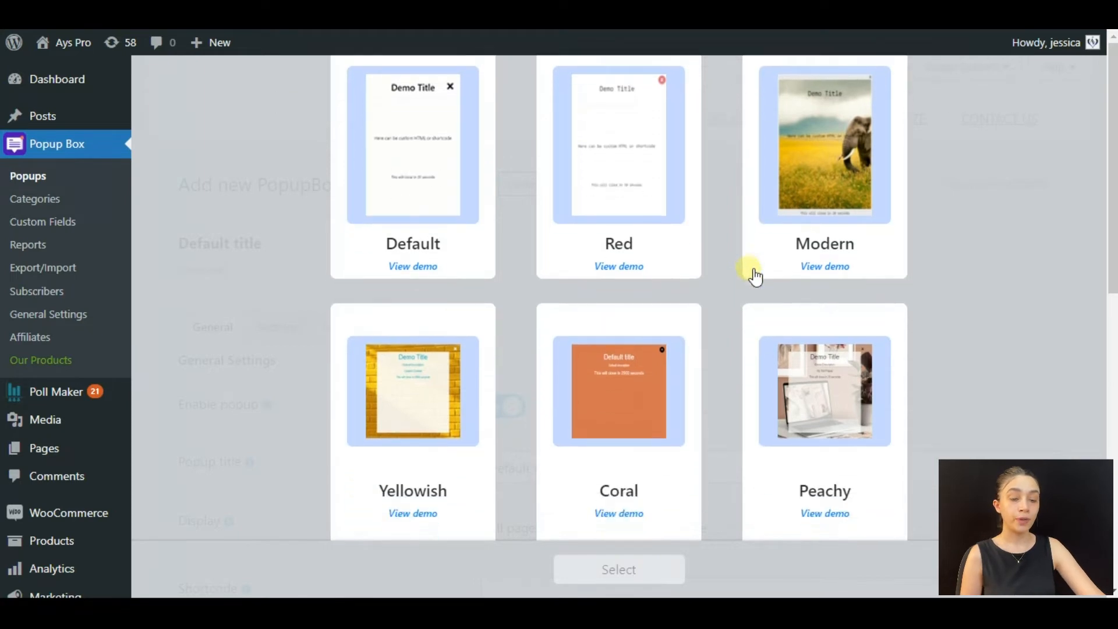
mouse_move(750, 289)
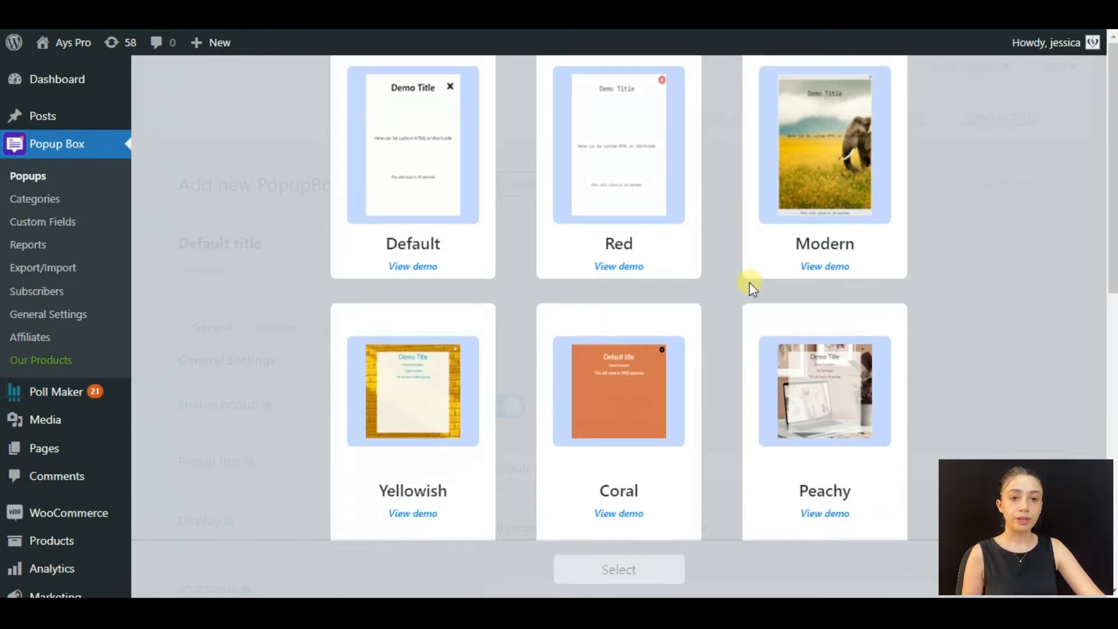
click(412, 146)
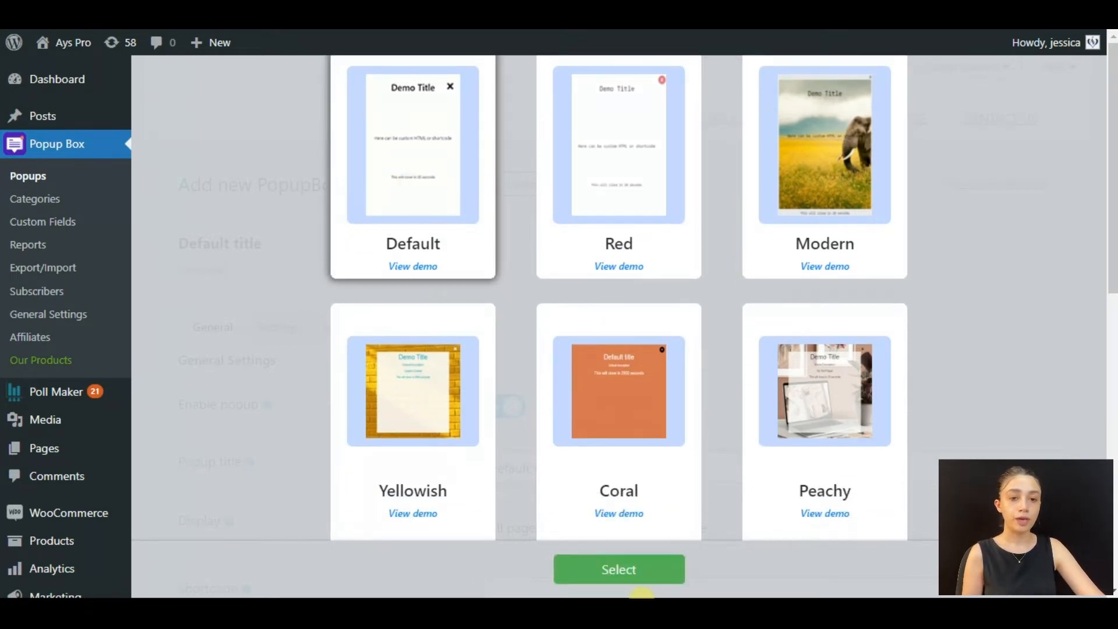
click(619, 569)
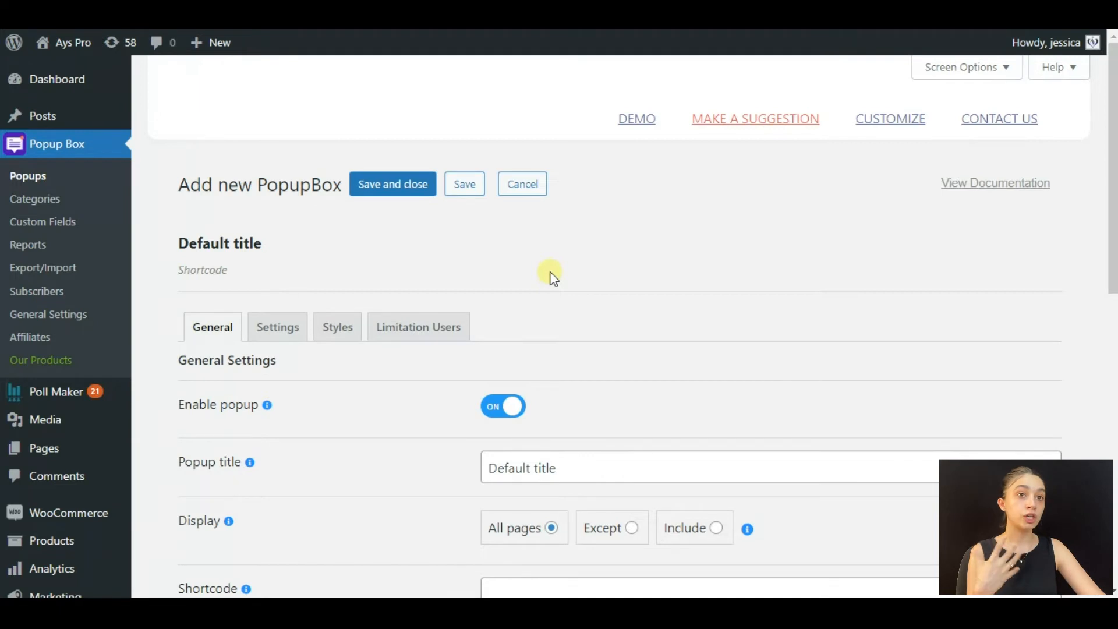
Enter [ays_poll id=16] as the popup's shortcode, leave the title empty, and save
scroll(down, 3)
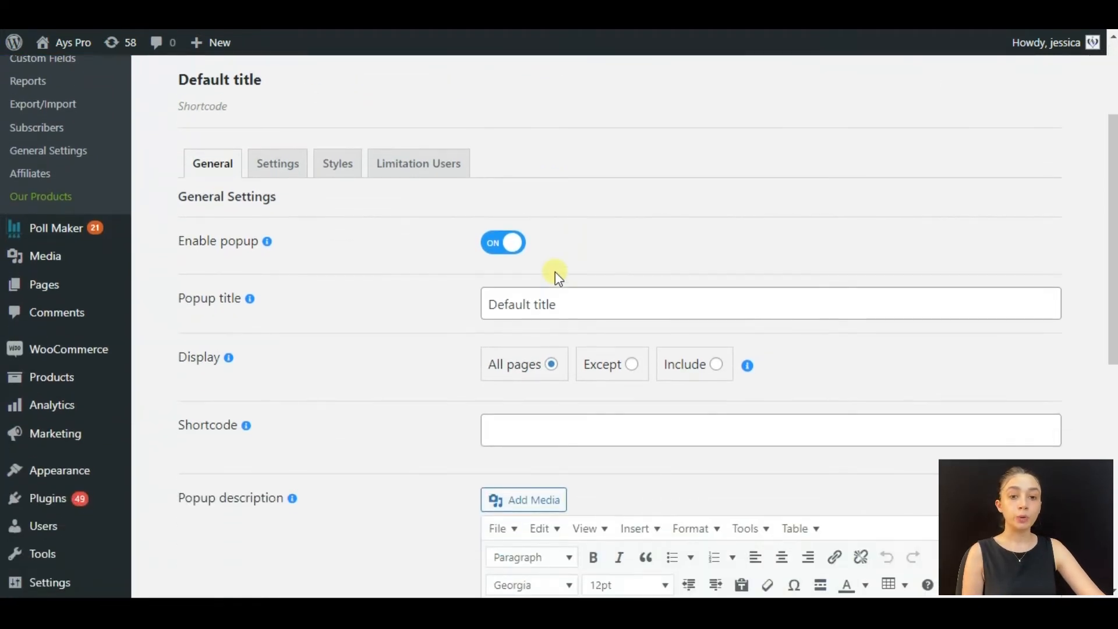
mouse_move(375, 338)
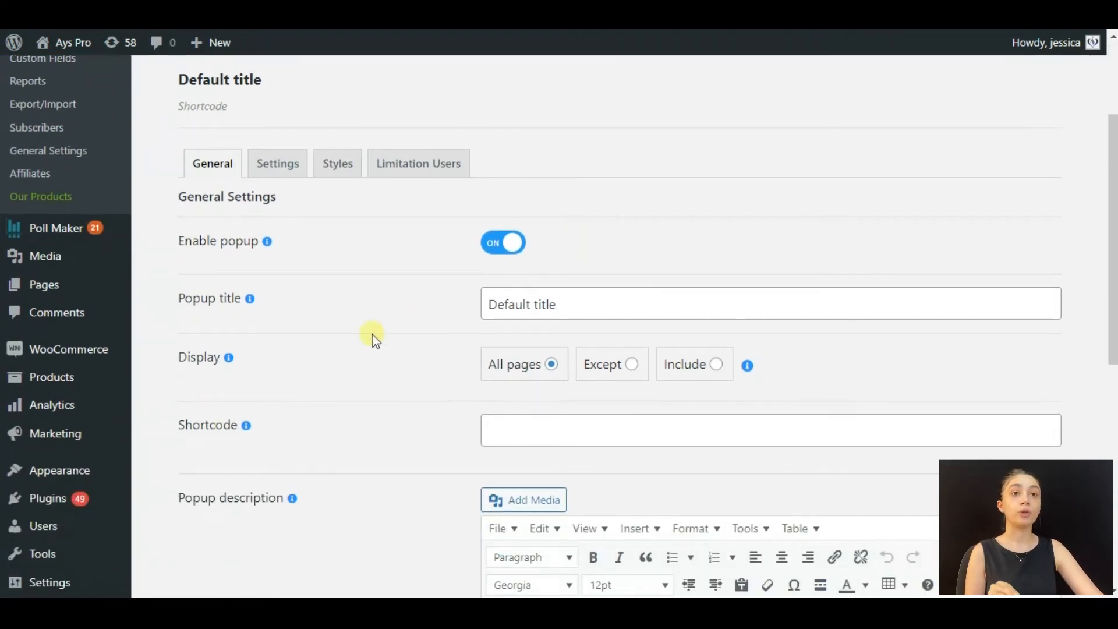
scroll(down, 3)
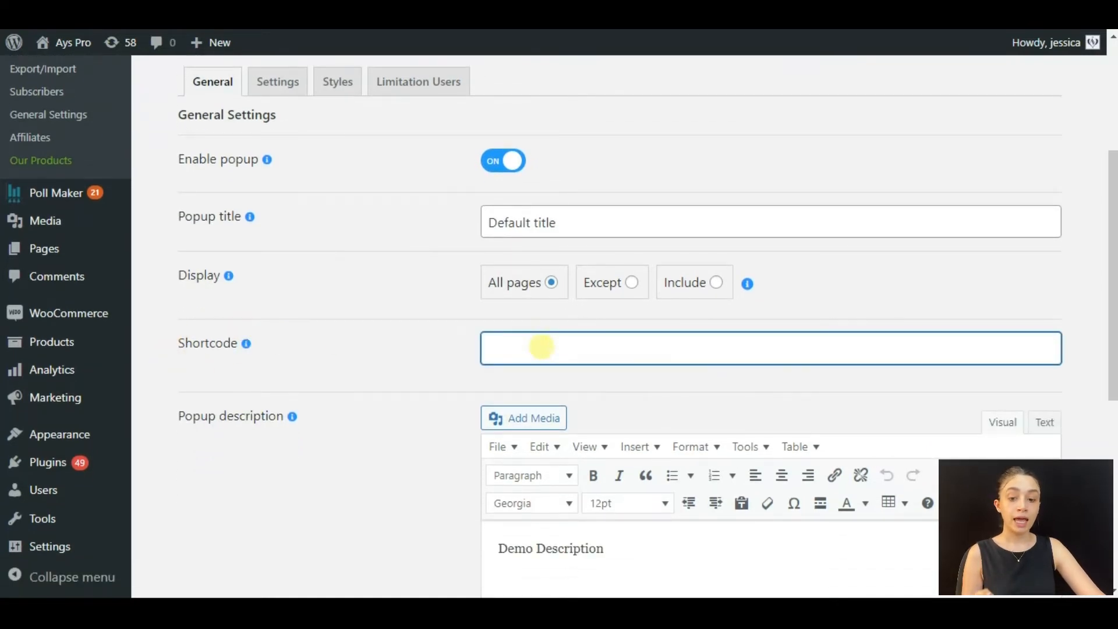
text([ays_poll id=16])
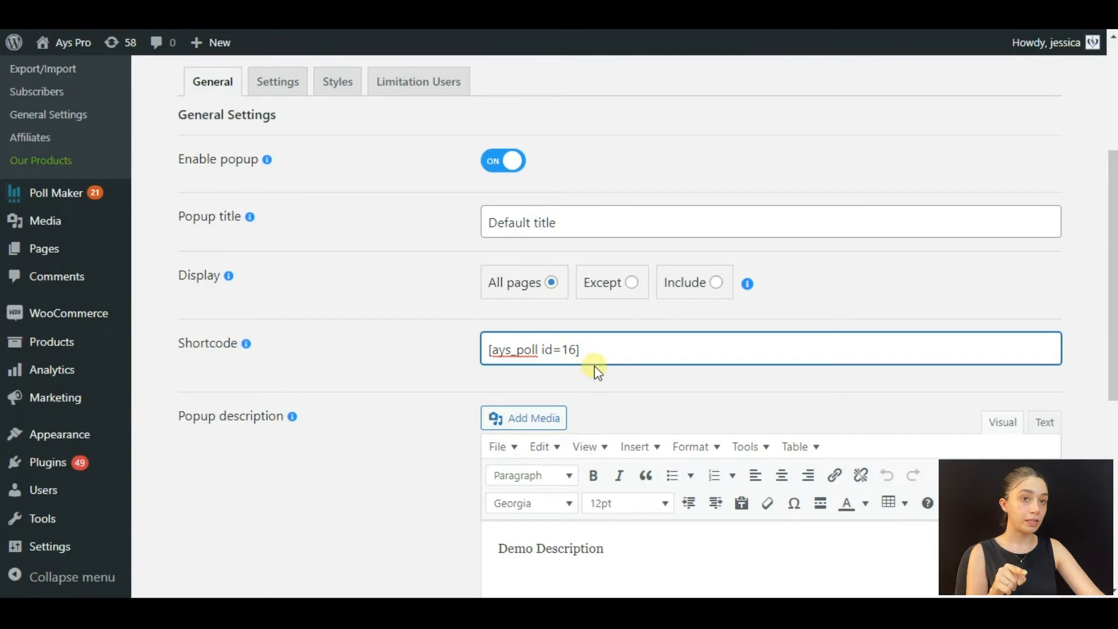
scroll(down, 3)
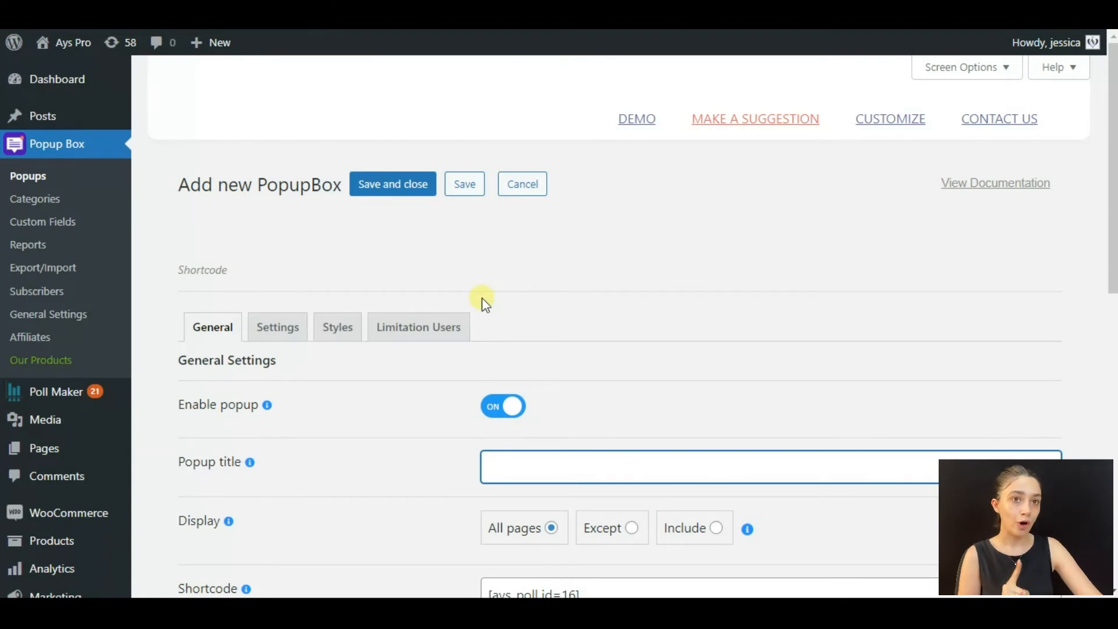
mouse_move(467, 184)
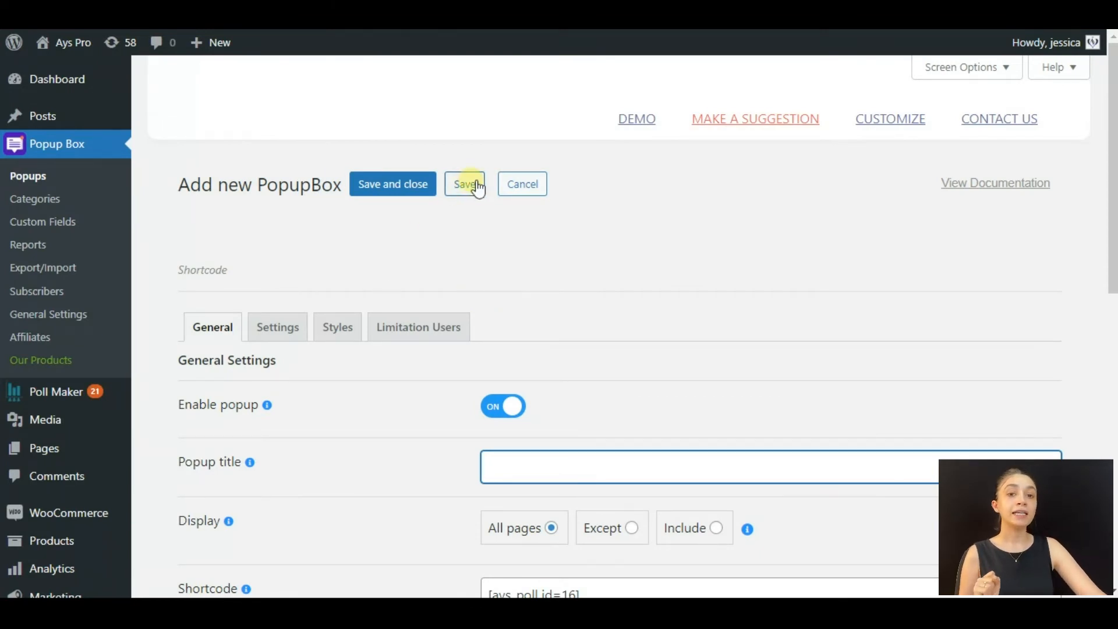
click(463, 184)
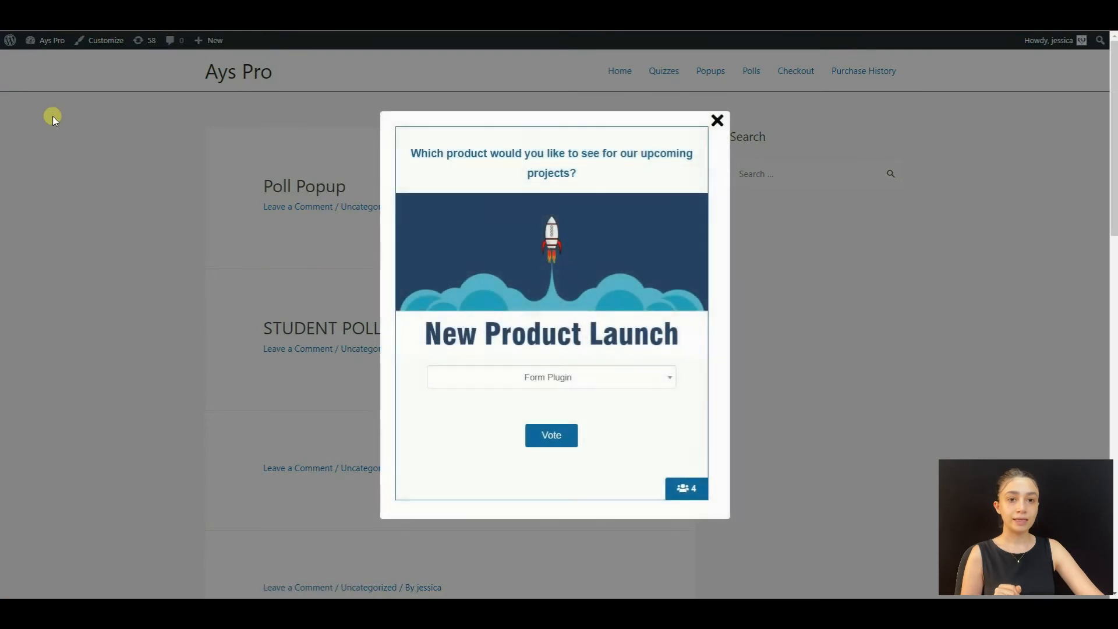
mouse_move(770, 400)
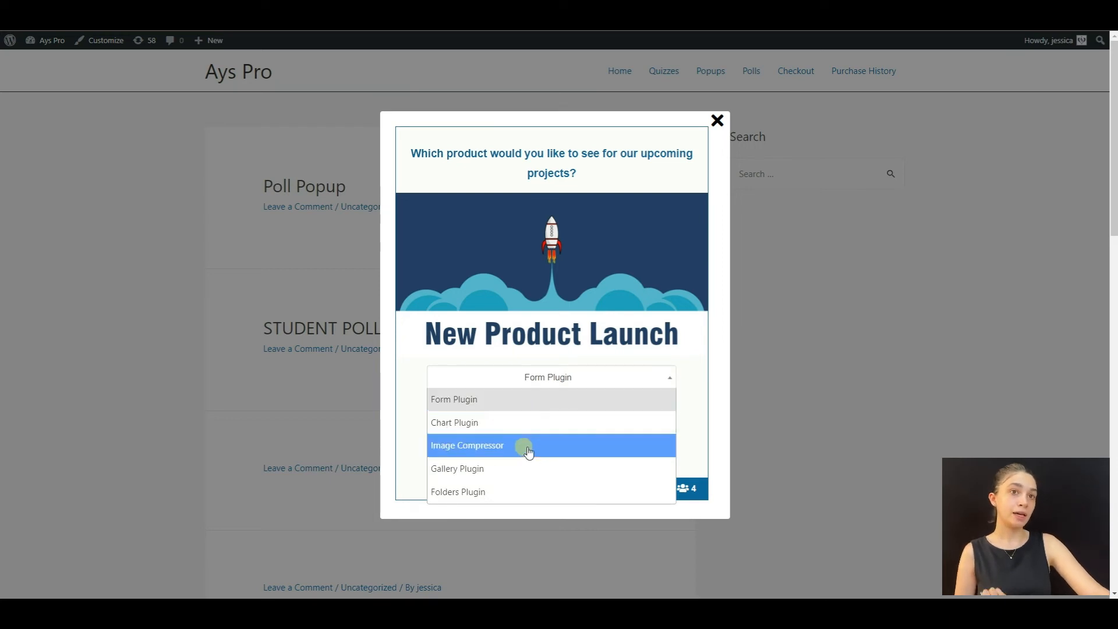
Vote for Image Compressor in the popup poll, showing it and Form Plugin at 50% each
click(467, 445)
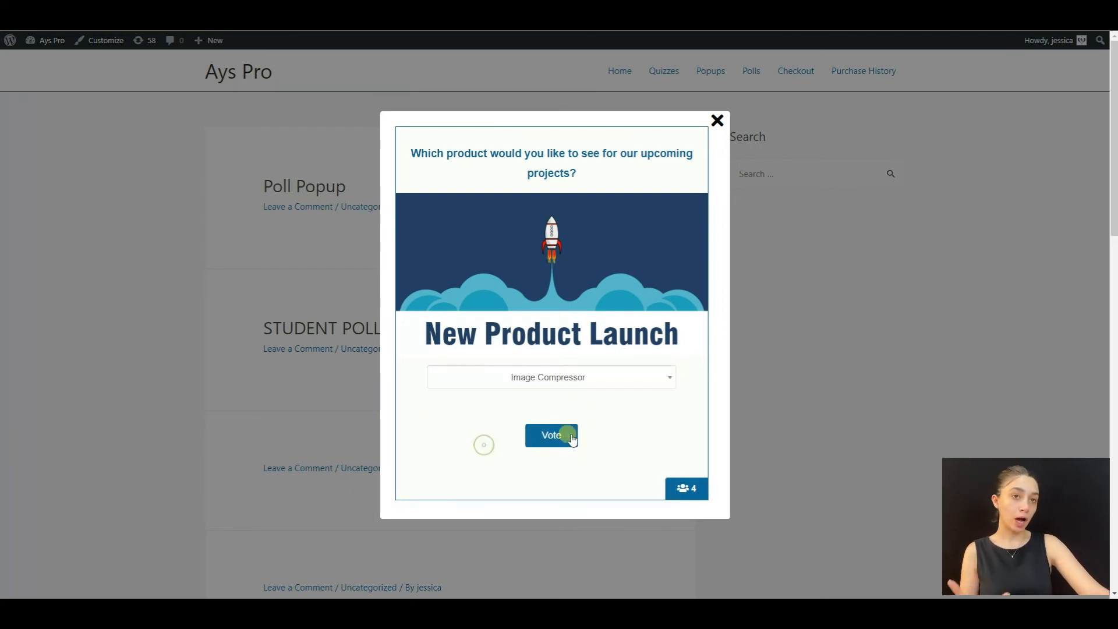
click(551, 435)
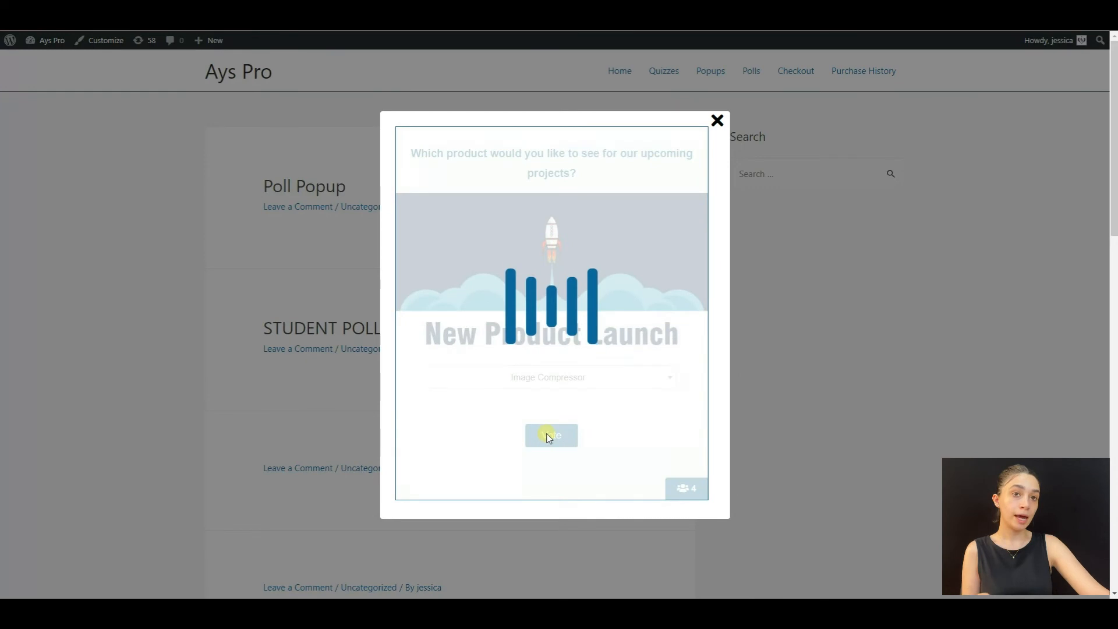
click(551, 435)
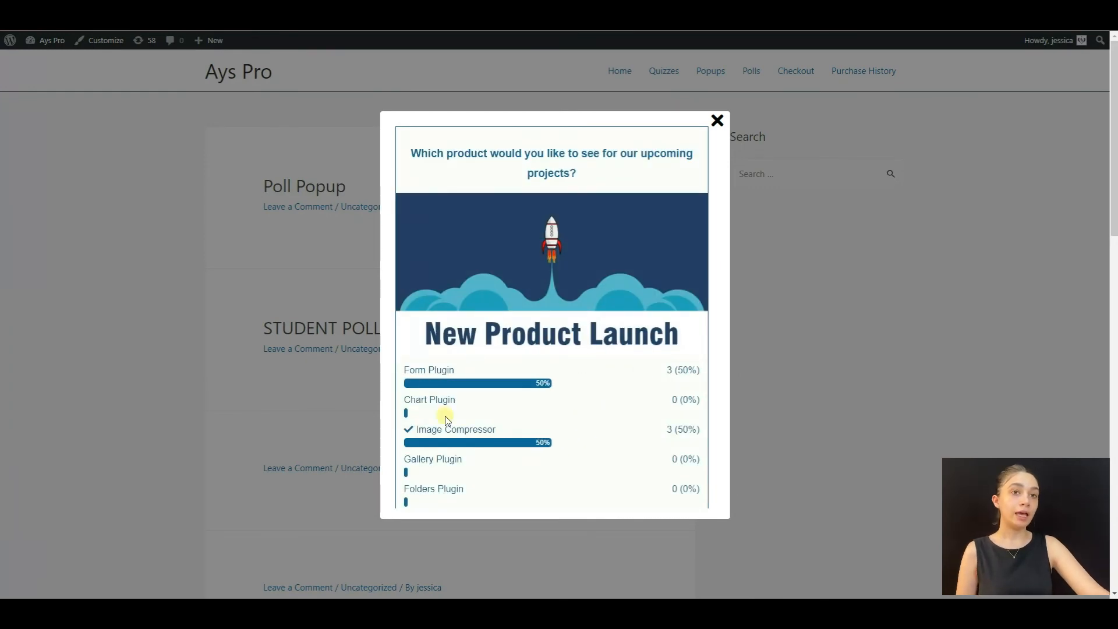